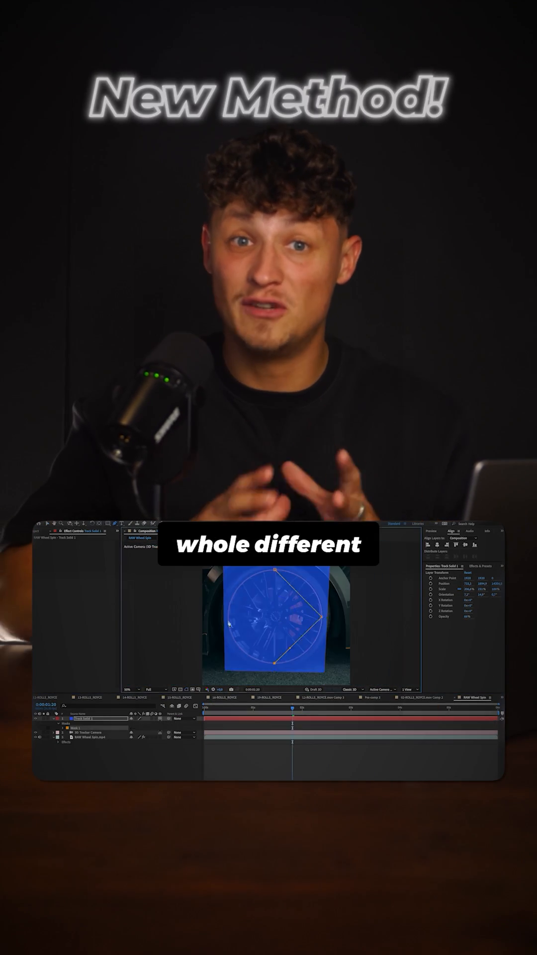
- Track with 3D camera, shape an ellipse mask on Track Solid 1 to the rim, name layers Outside and Inside
type("3d")
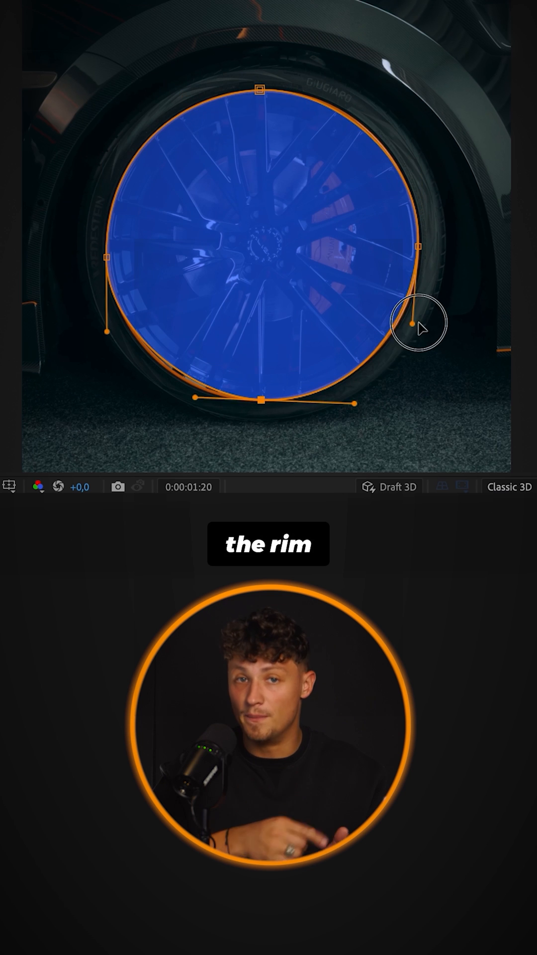
double_click(220, 355)
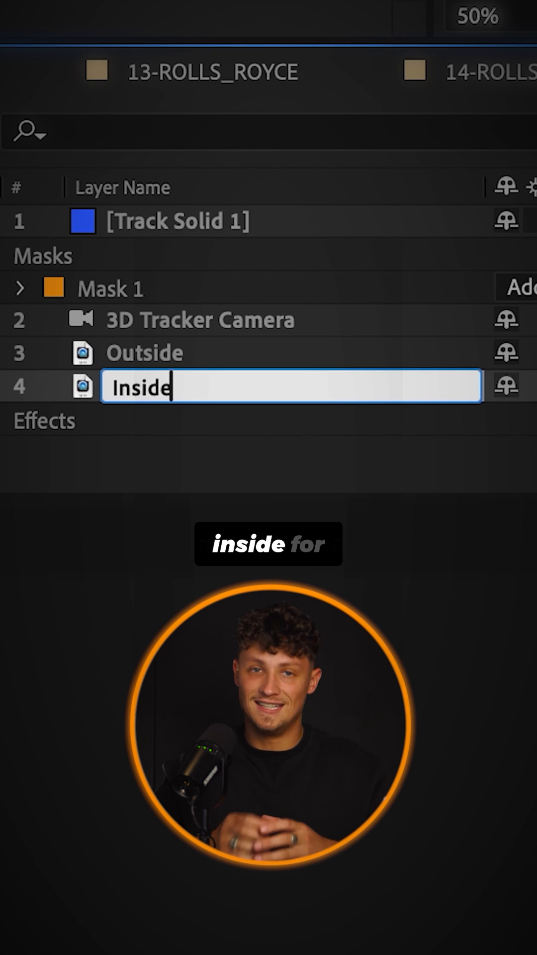
key("Return")
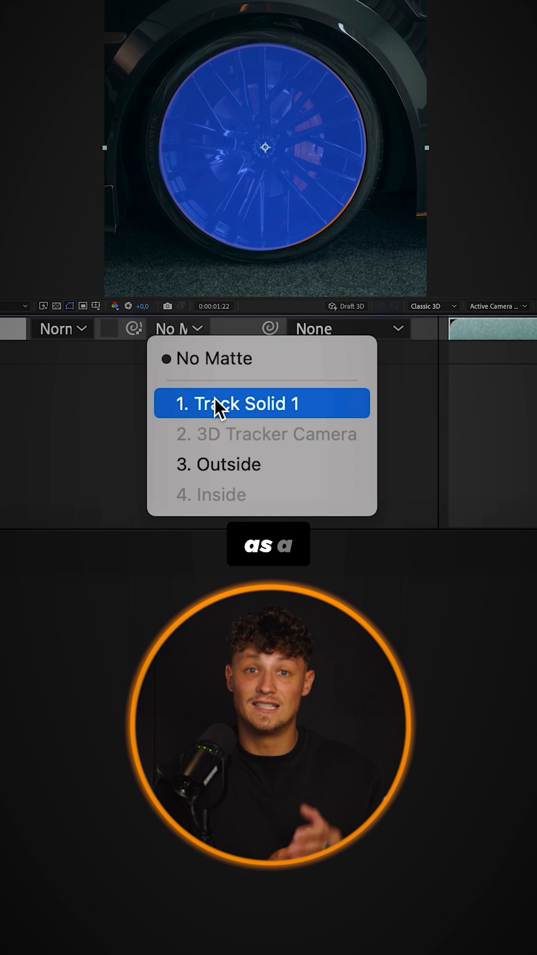
- Matte the rim layer to Track Solid 1 and set Saber to Layer Masks core composited over Transparent
left_click(241, 403)
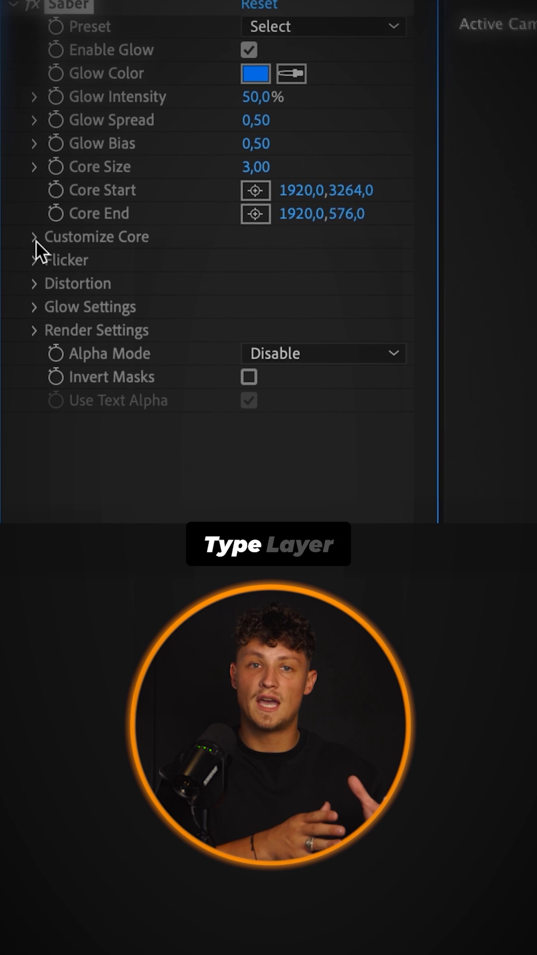
left_click(36, 236)
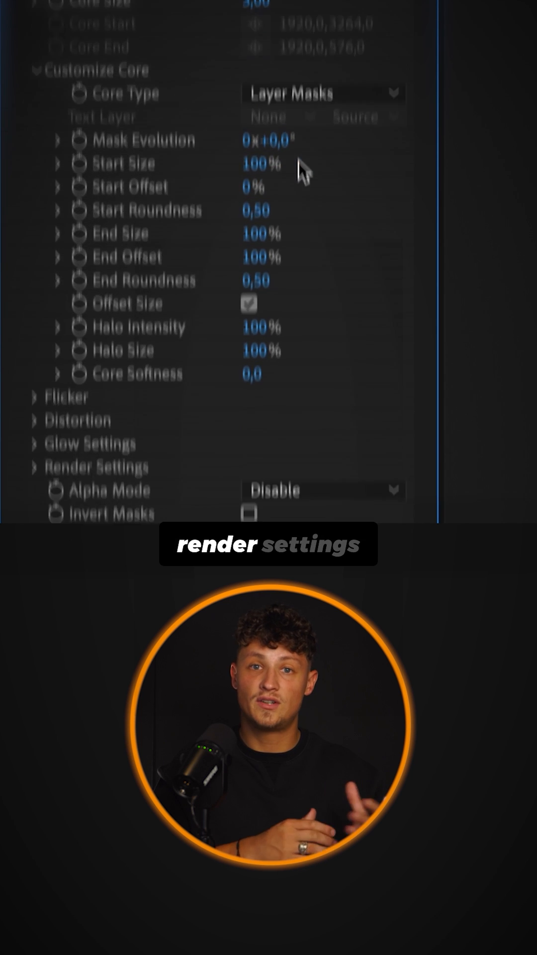
left_click(322, 281)
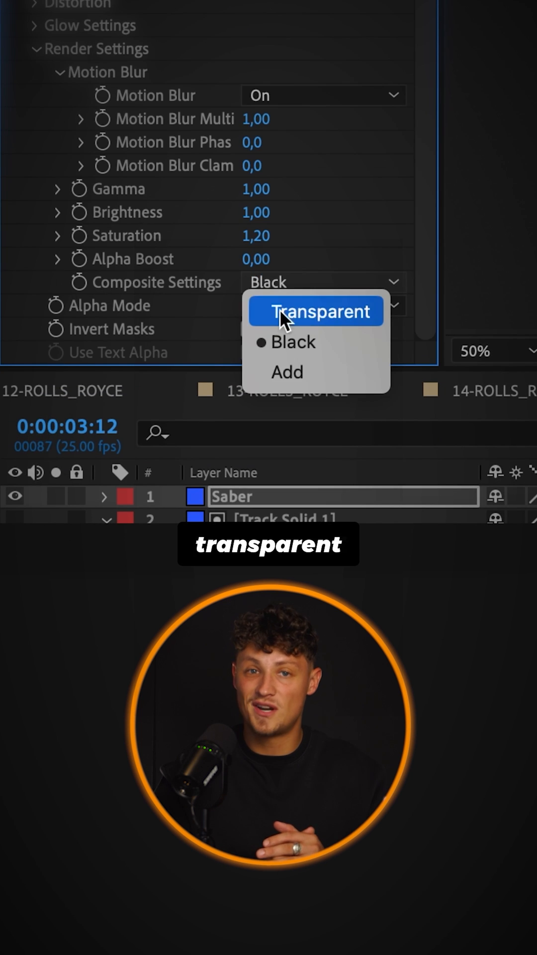
left_click(316, 311)
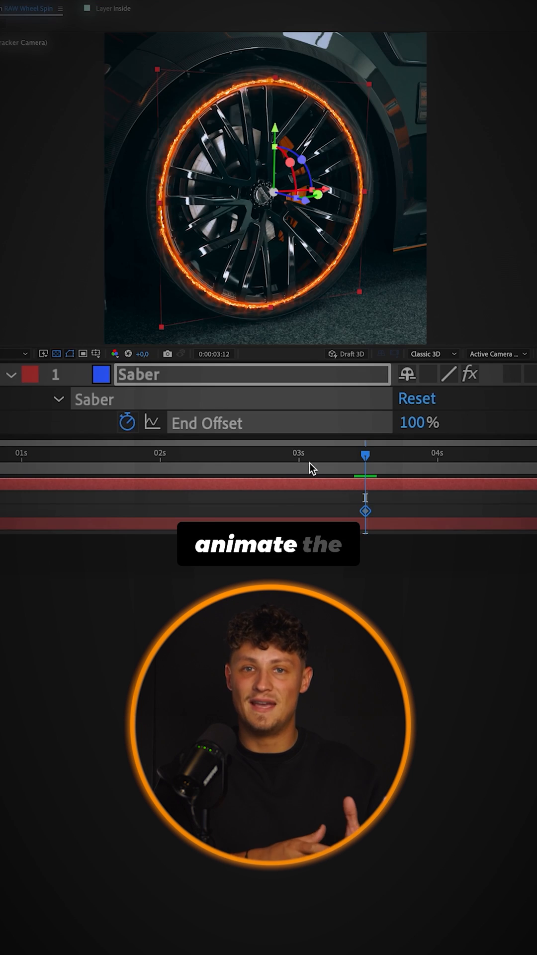